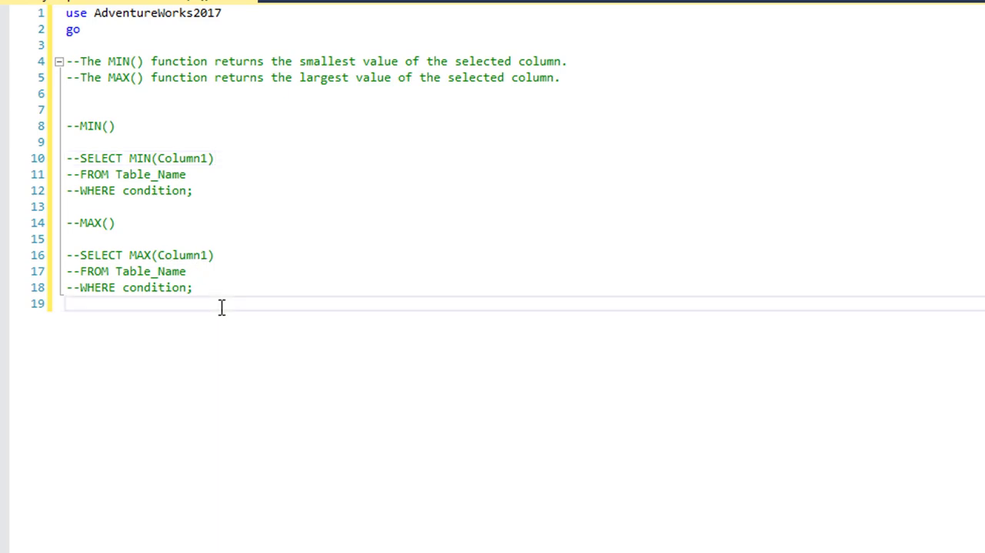
Step: Add a '---Numbers' comment heading and a new line for the Production.Product table name
type("---")
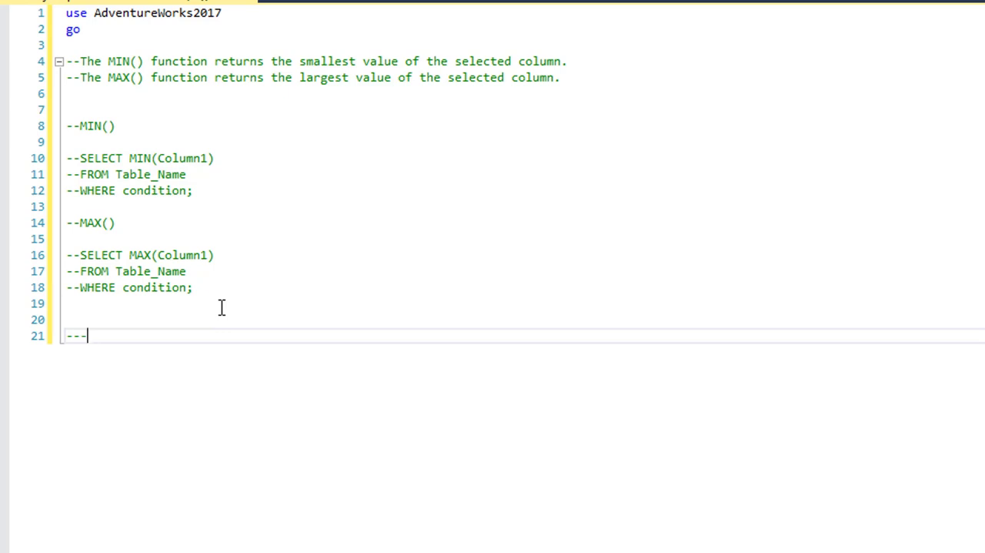
type("Number")
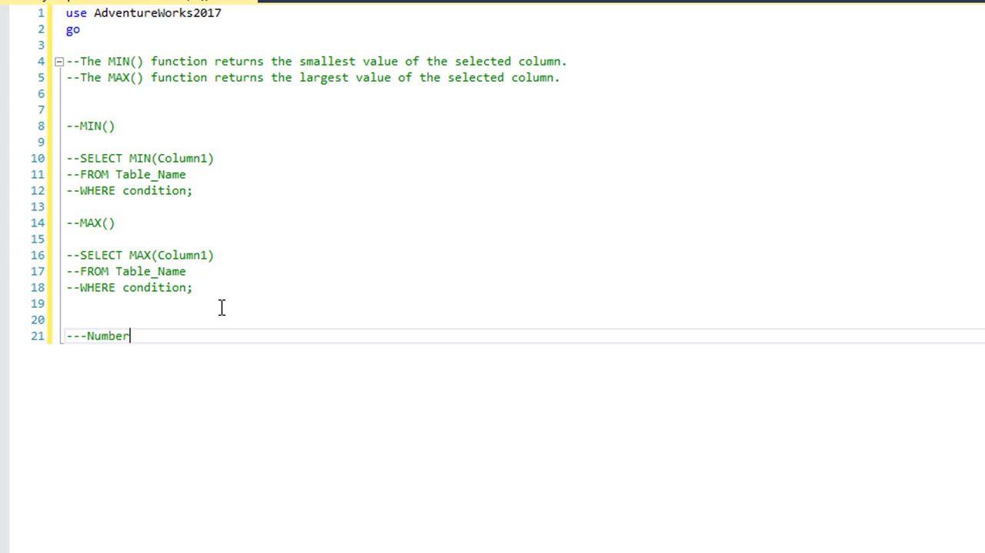
type("s")
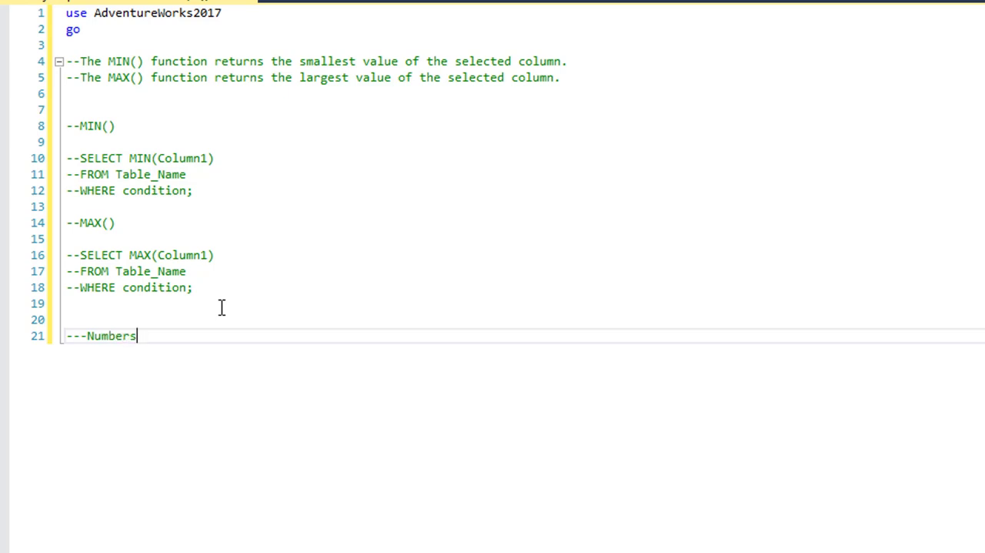
key("enter")
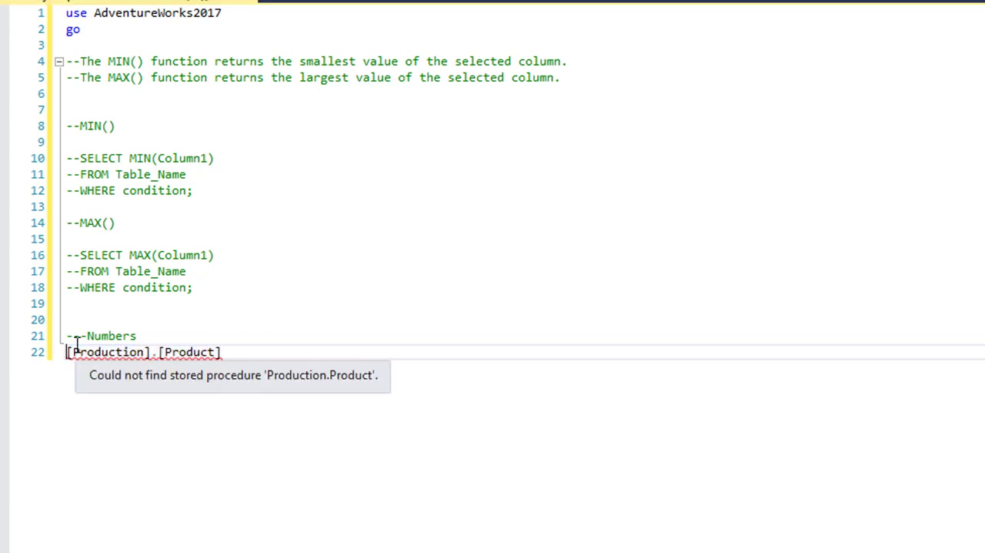
Step: Run select * from Production.Product and inspect the ListPrice column in the results
type("select")
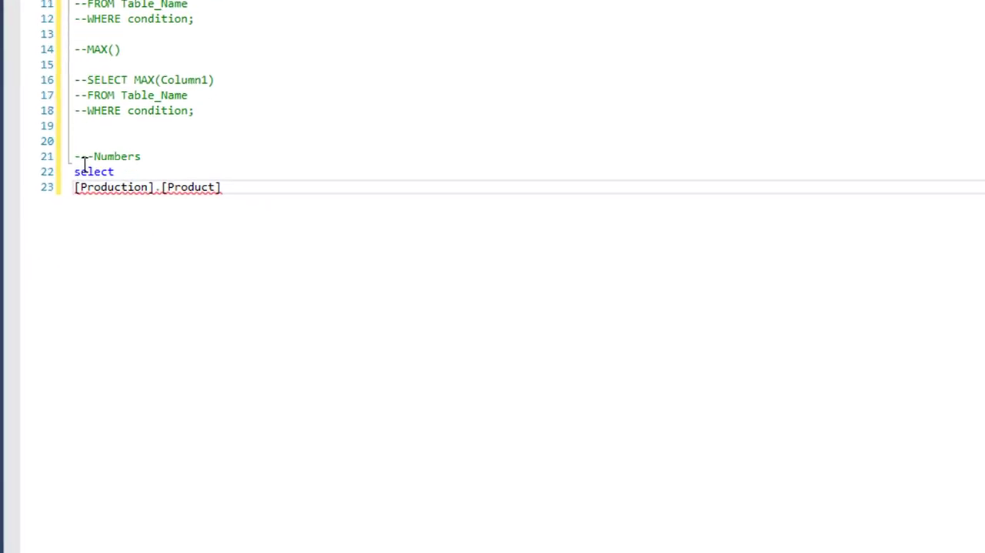
type("from")
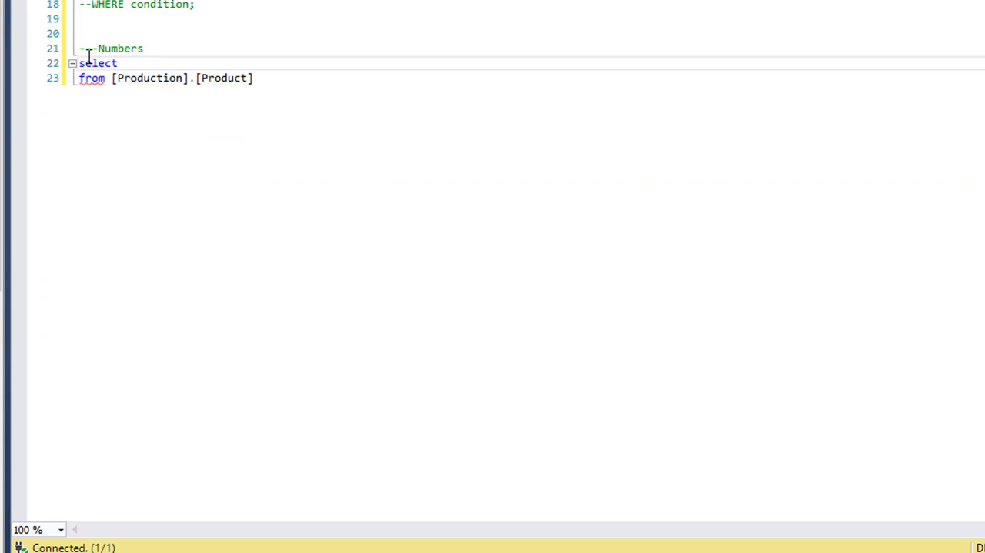
type("*")
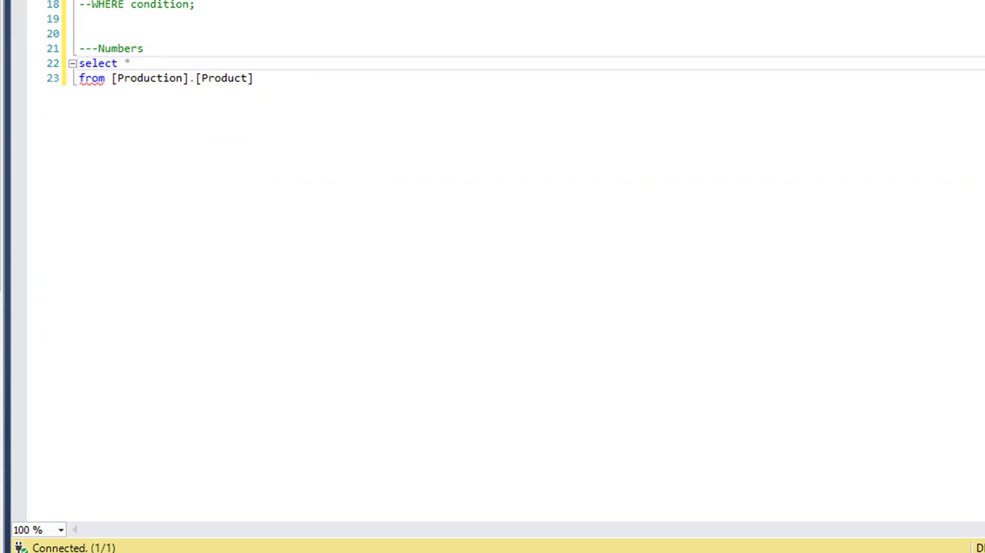
key("F5")
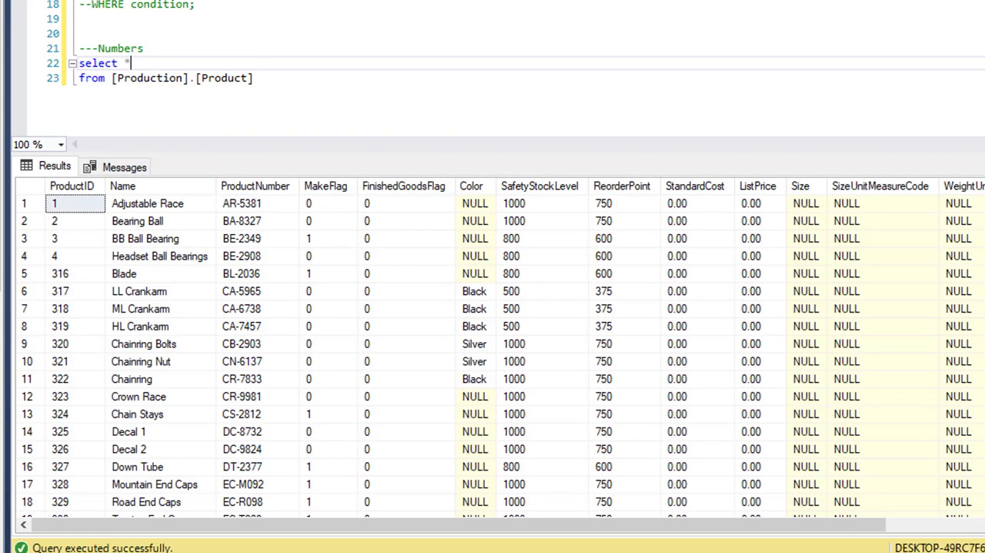
mouse_move(769, 199)
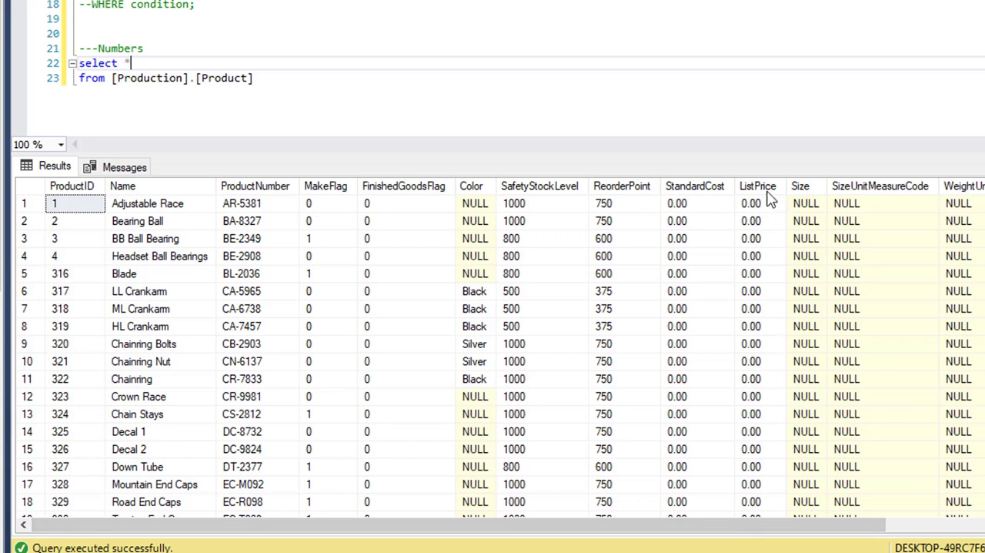
left_click(758, 185)
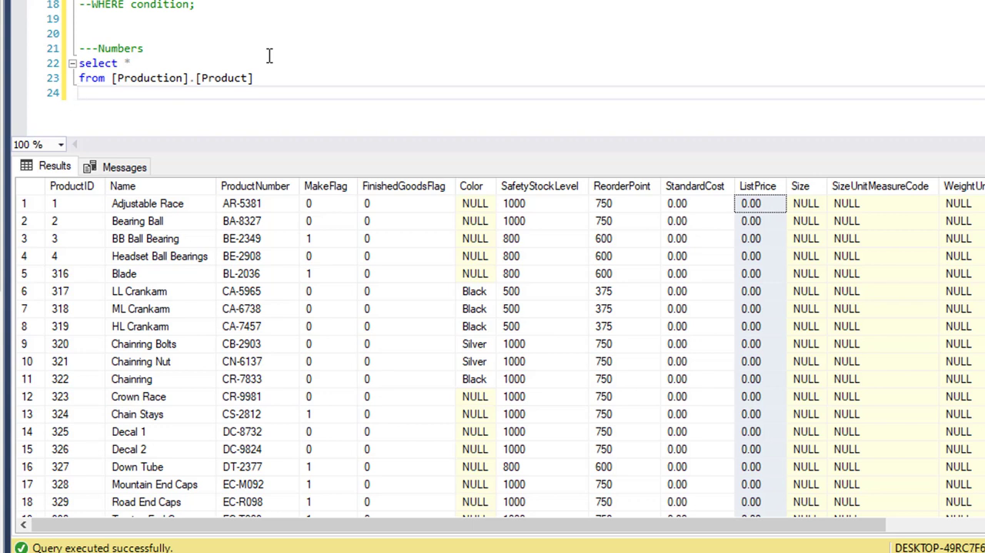
Step: Filter to ListPrice > 0 and order by ListPrice descending, most expensive first
type("where")
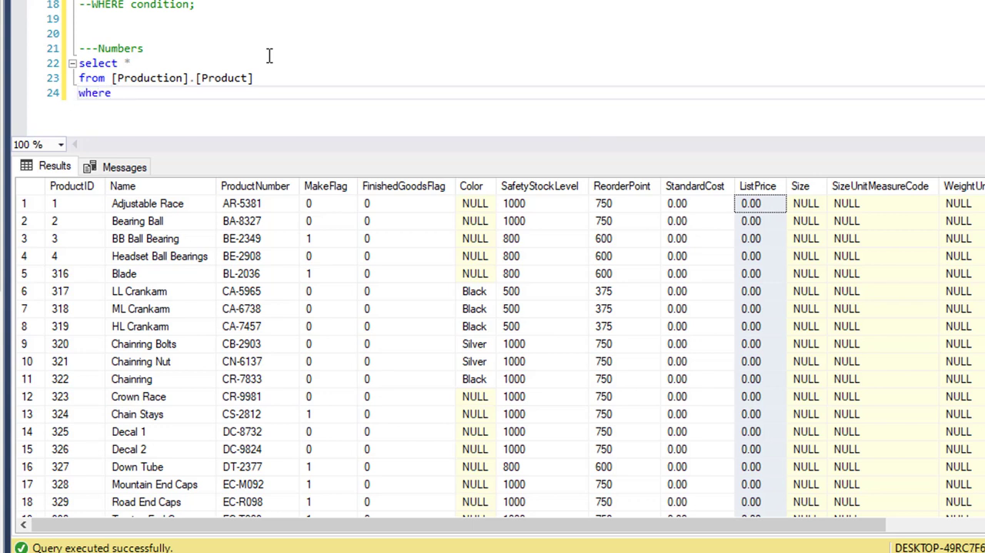
type("list")
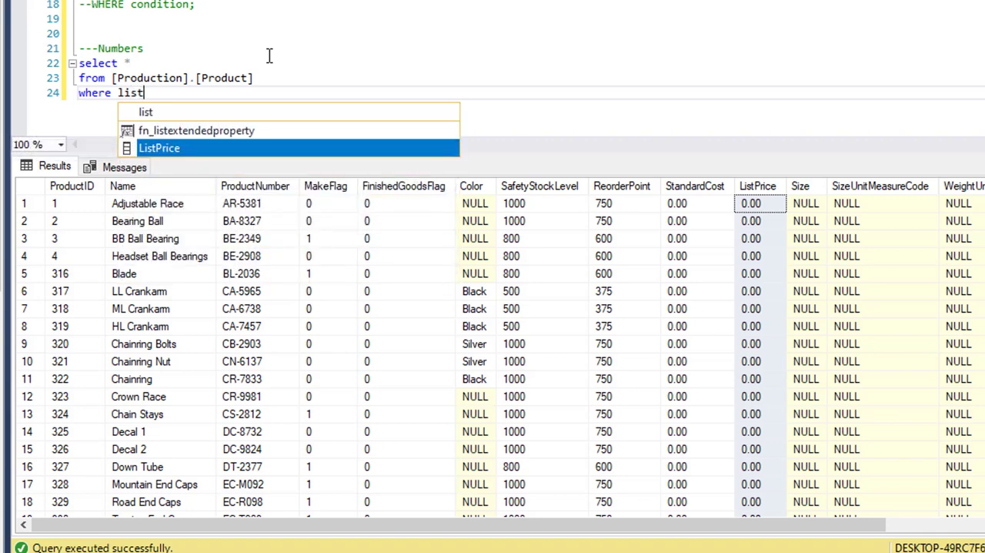
type("ListPrice>")
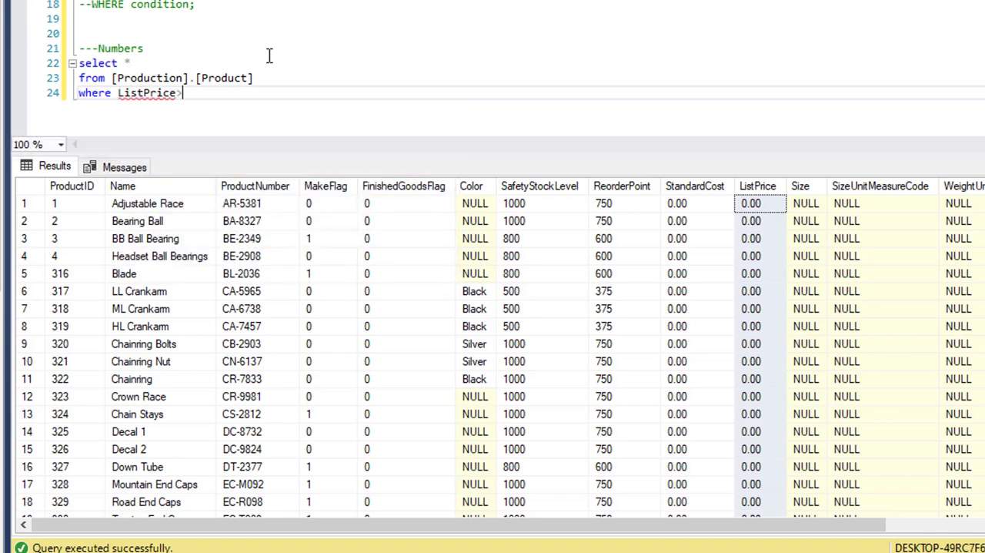
type("0")
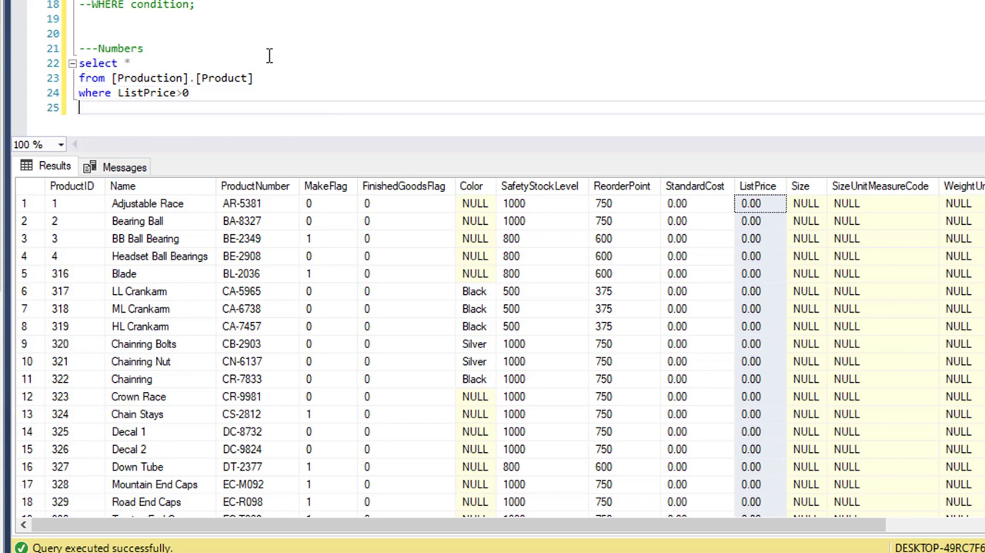
type("order by ListPrice")
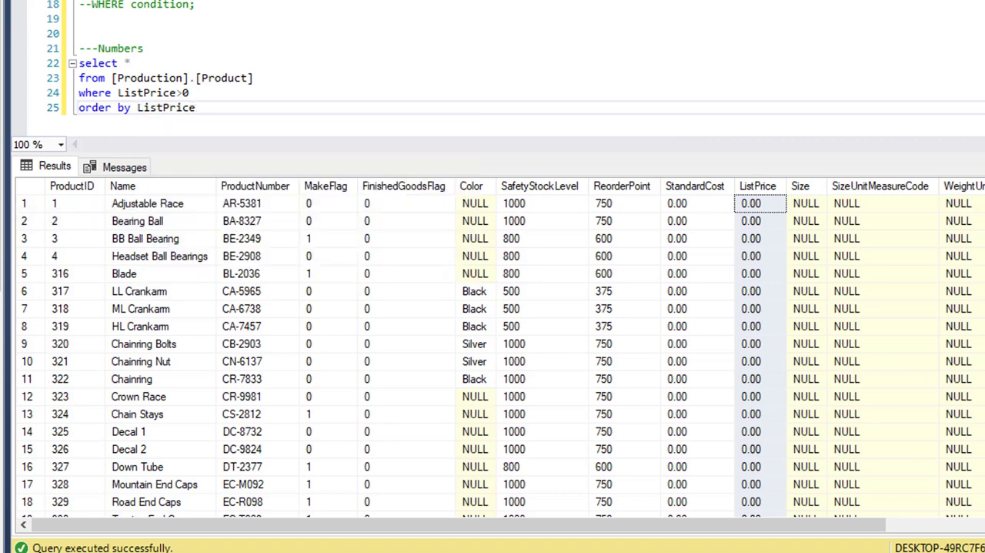
key("F5")
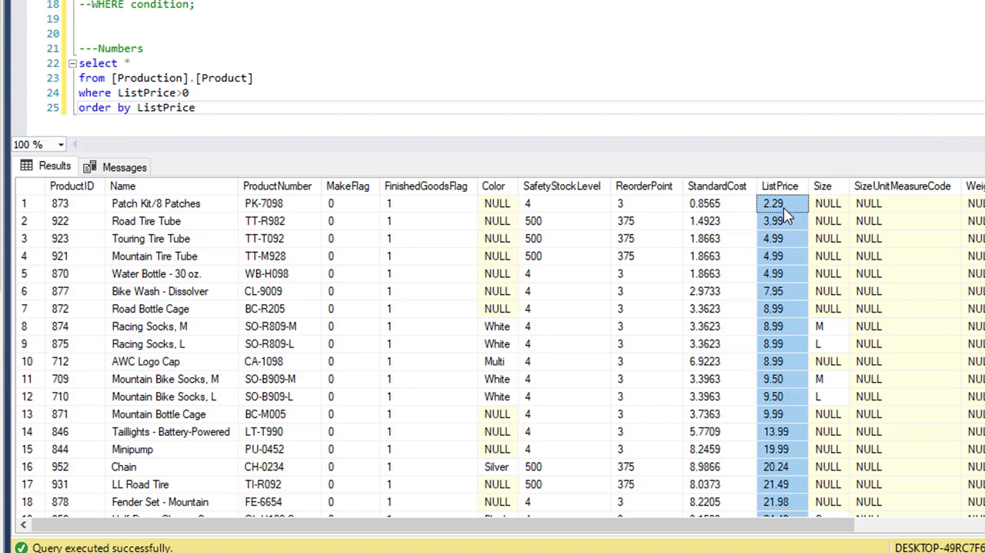
mouse_move(267, 145)
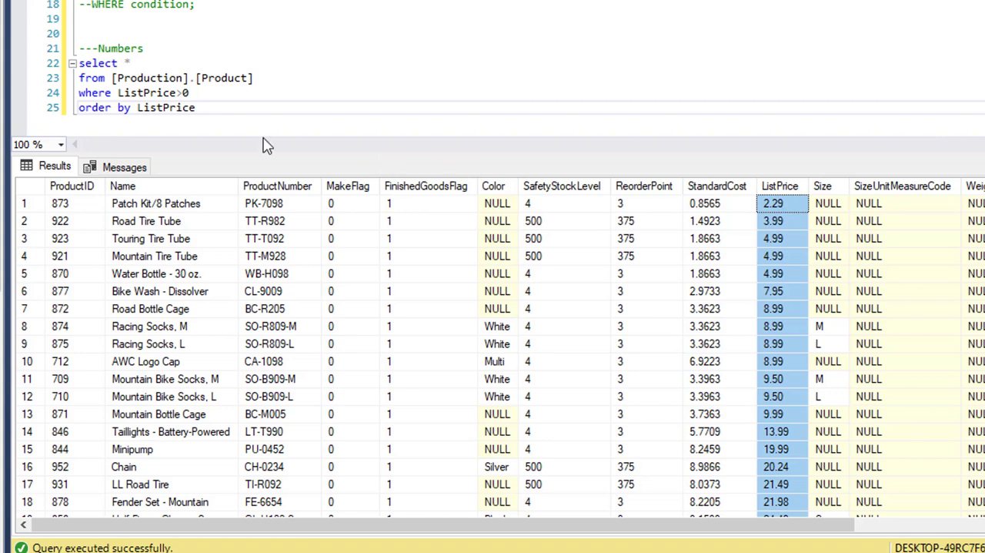
type("desc")
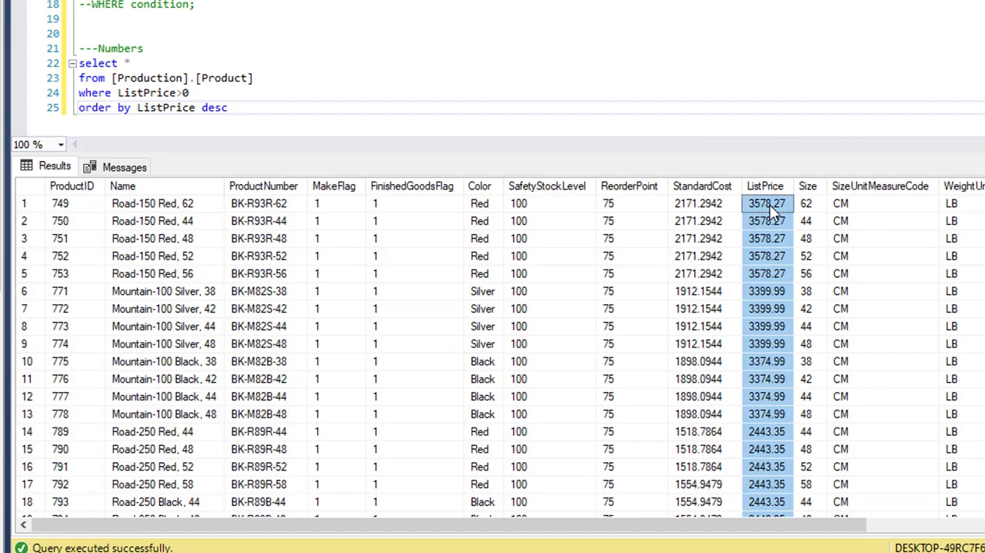
mouse_move(773, 218)
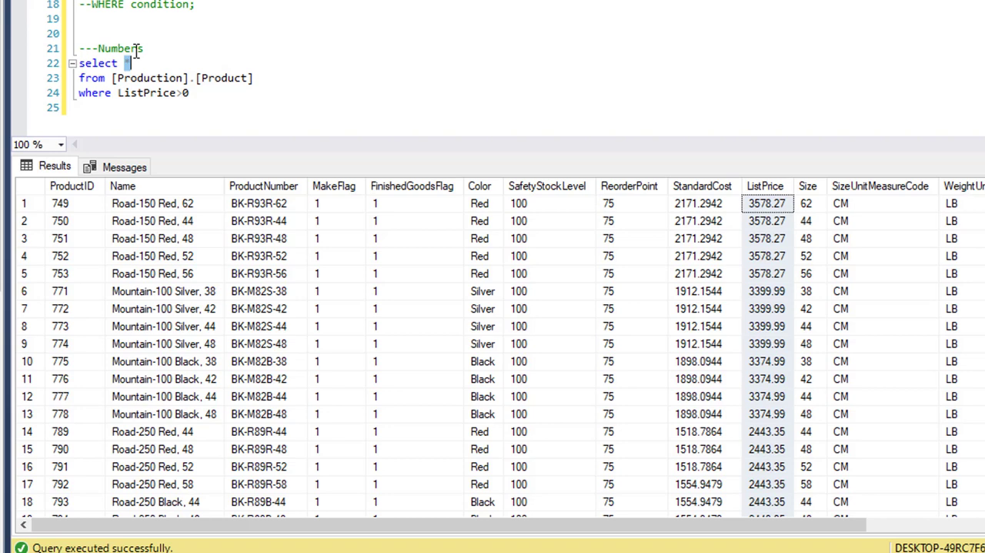
Step: Return max(ListPrice) for priced products, giving 3578.27
type("min")
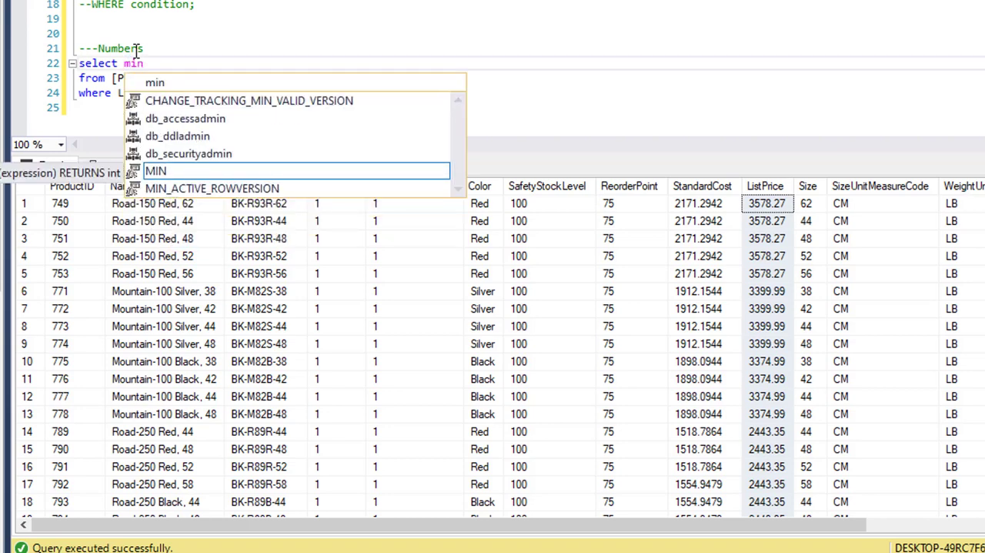
type("(")
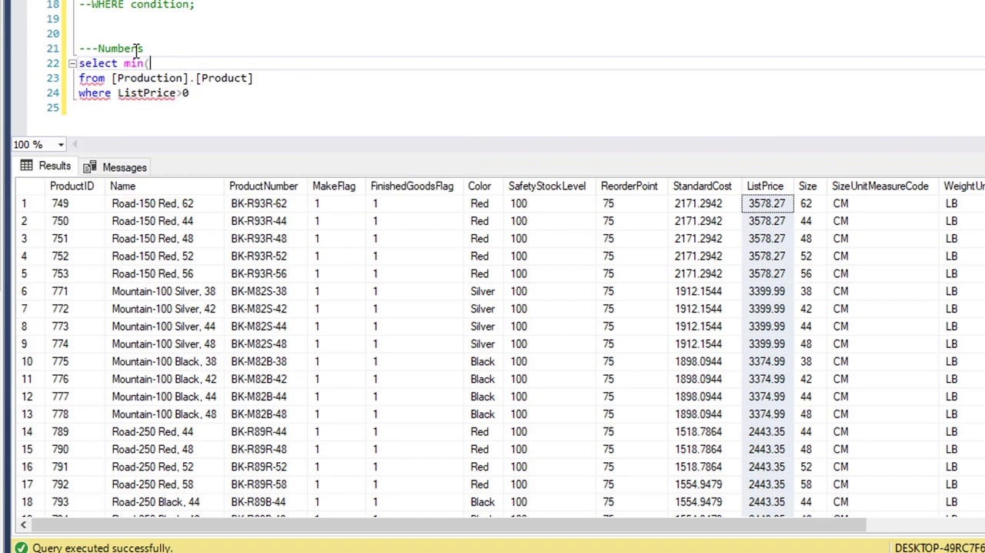
type("ListP")
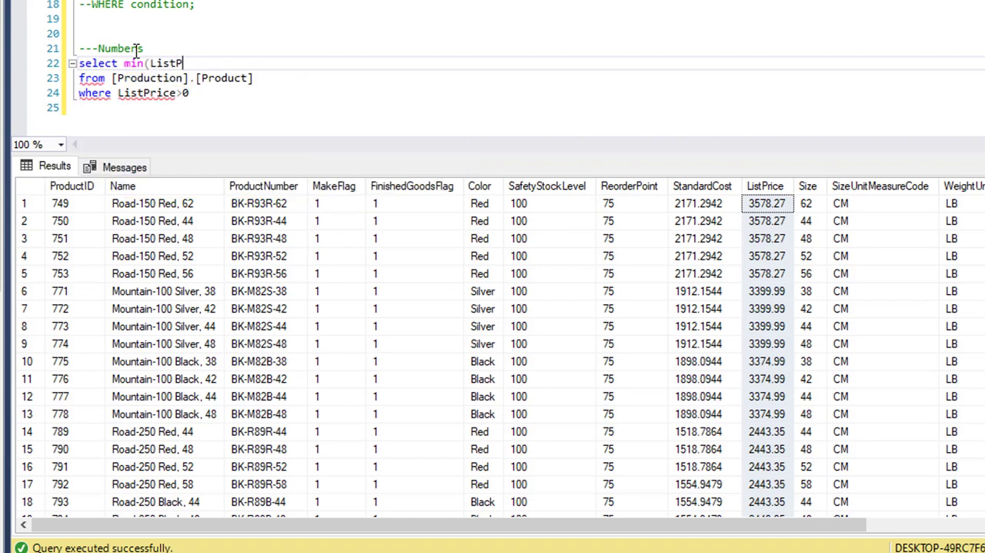
type("rice)")
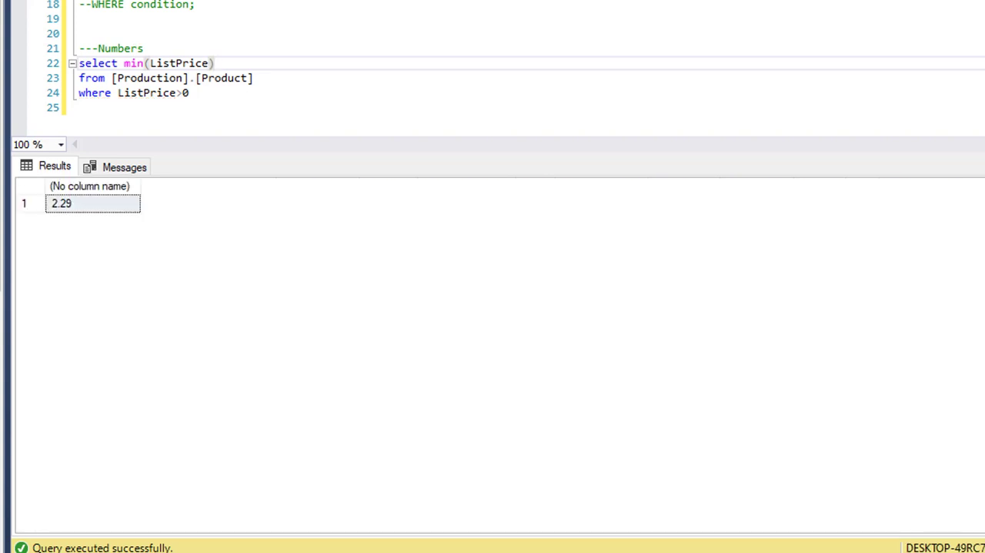
mouse_move(597, 16)
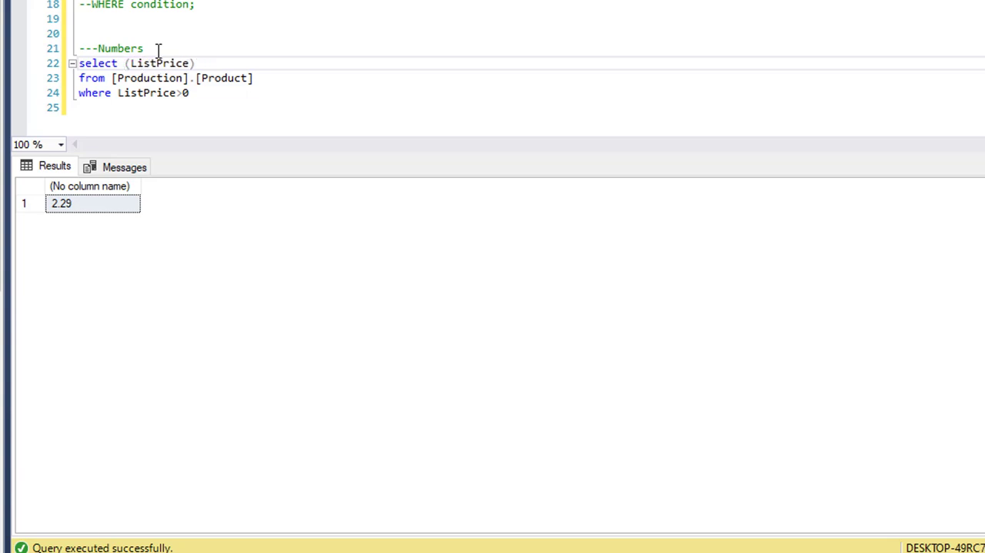
type("max")
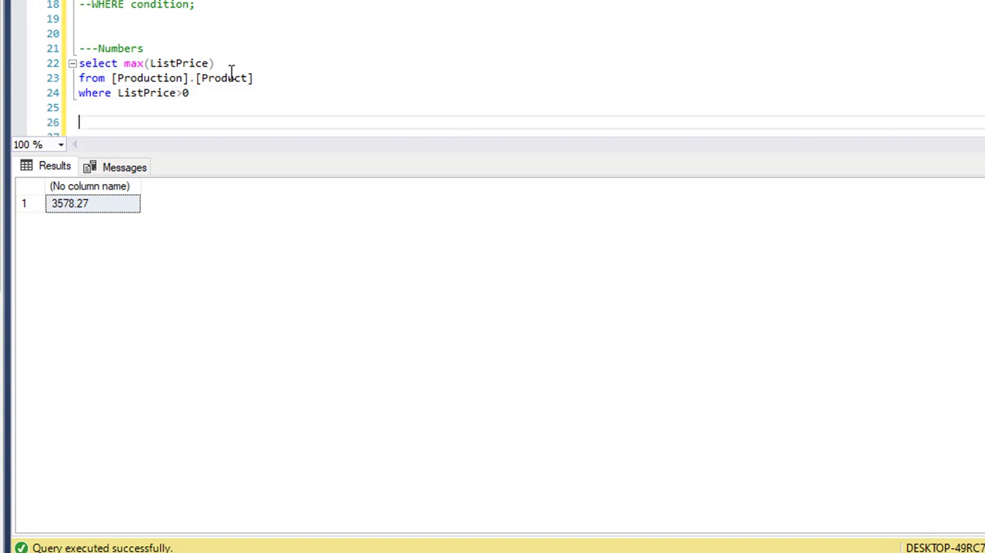
Step: Add a '--letters' comment heading below the price query
type("--")
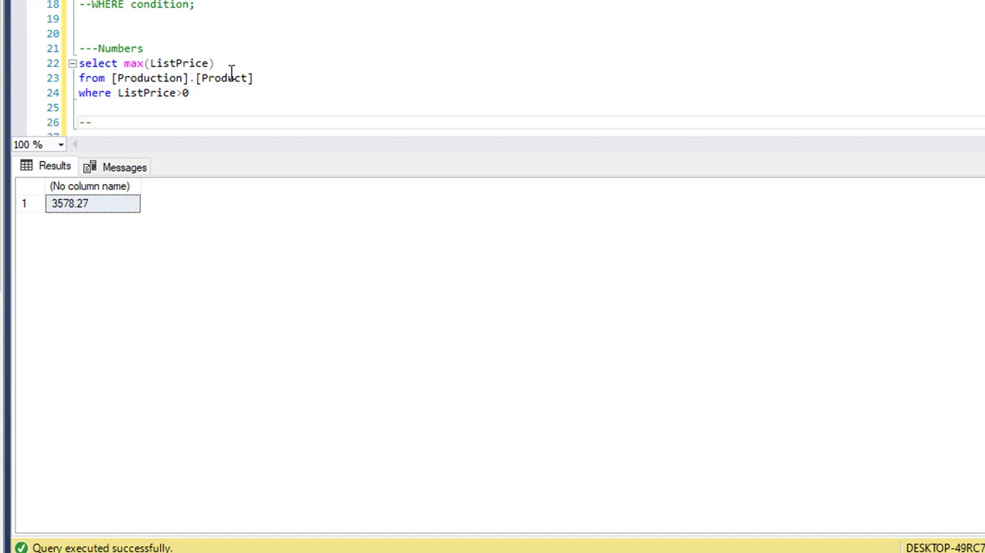
type("letters")
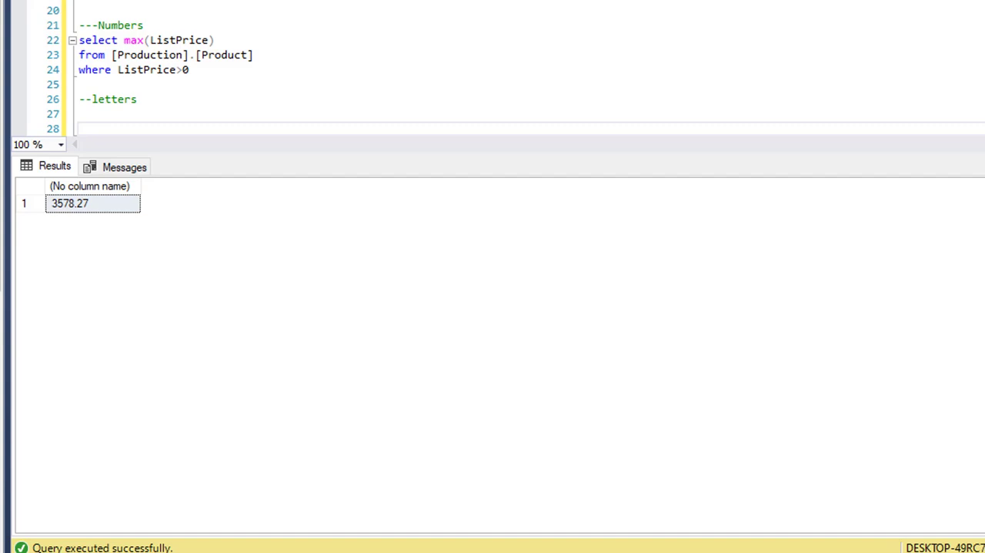
Step: Copy the price query under the letters comment and comment out the original
left_click_drag(78, 40, 190, 69)
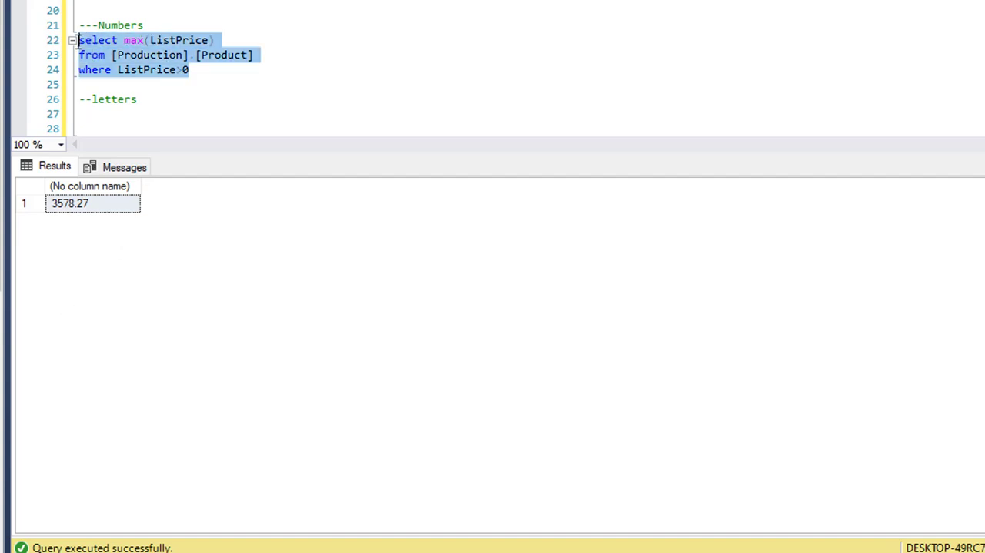
left_click(107, 128)
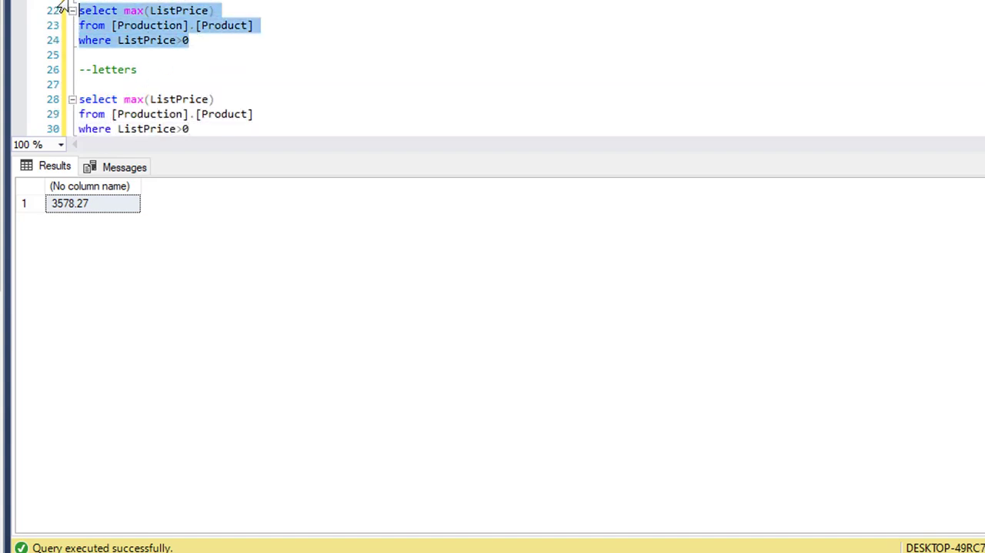
key("ctrl+k ctrl+c")
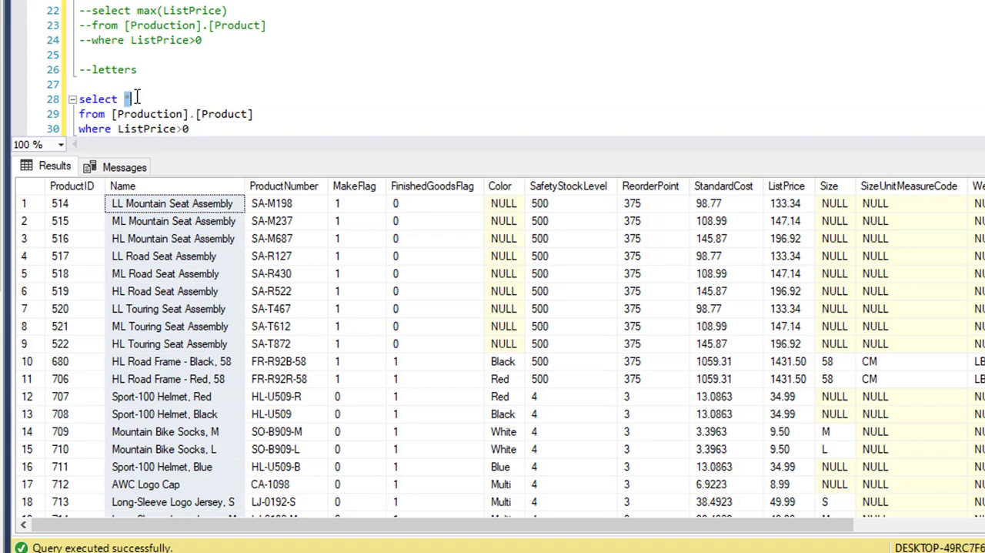
Step: Run min(name) to get the alphabetically first product, All-Purpose Bike Stand
type("min")
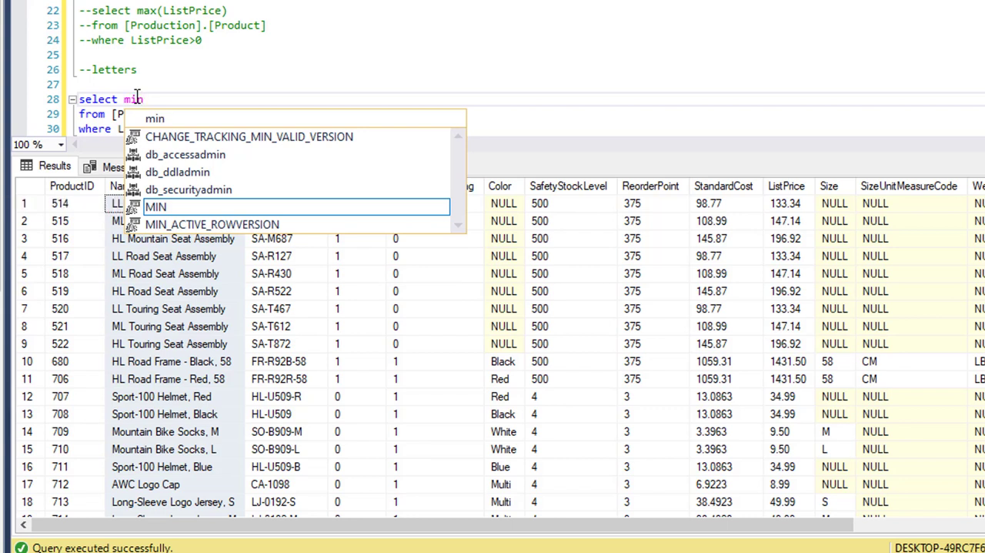
type("(na")
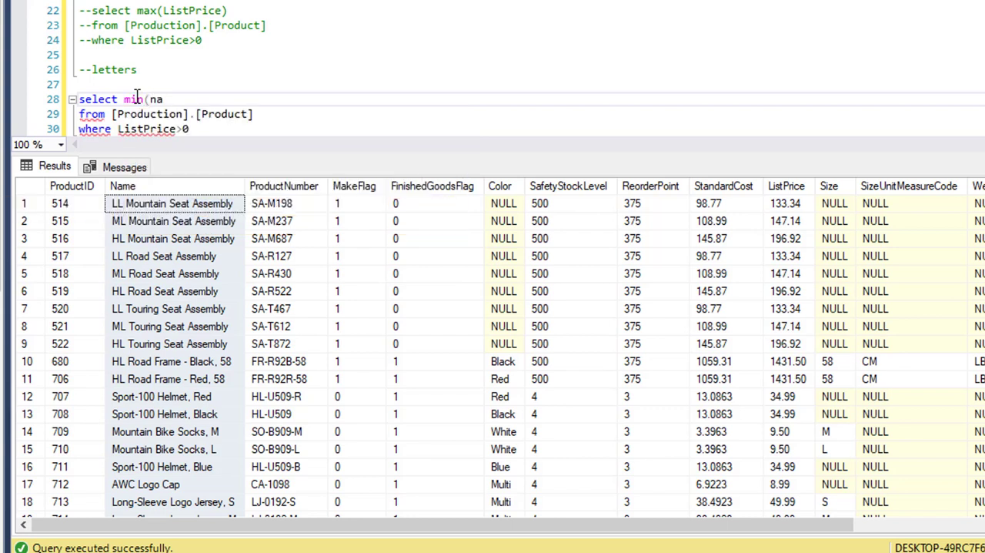
type("me)")
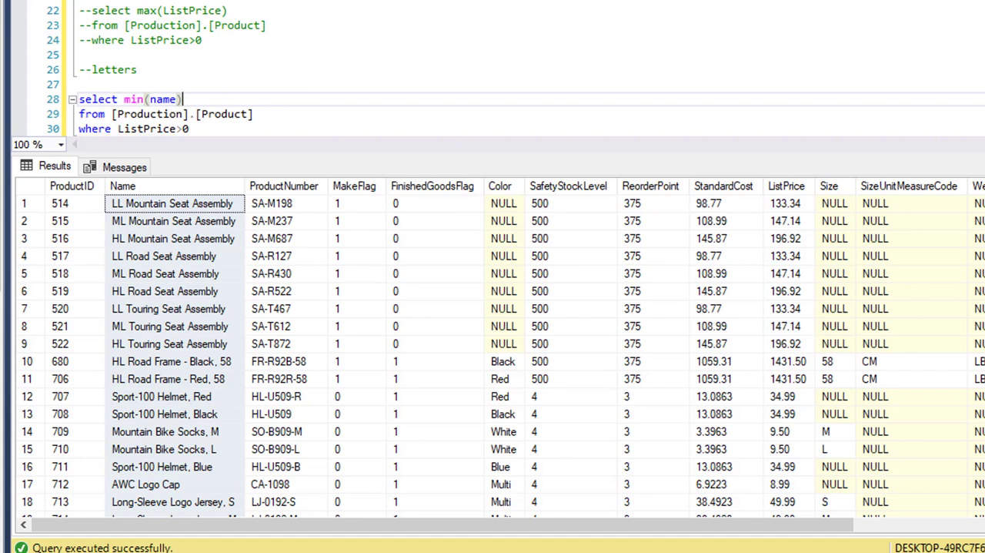
key("F5")
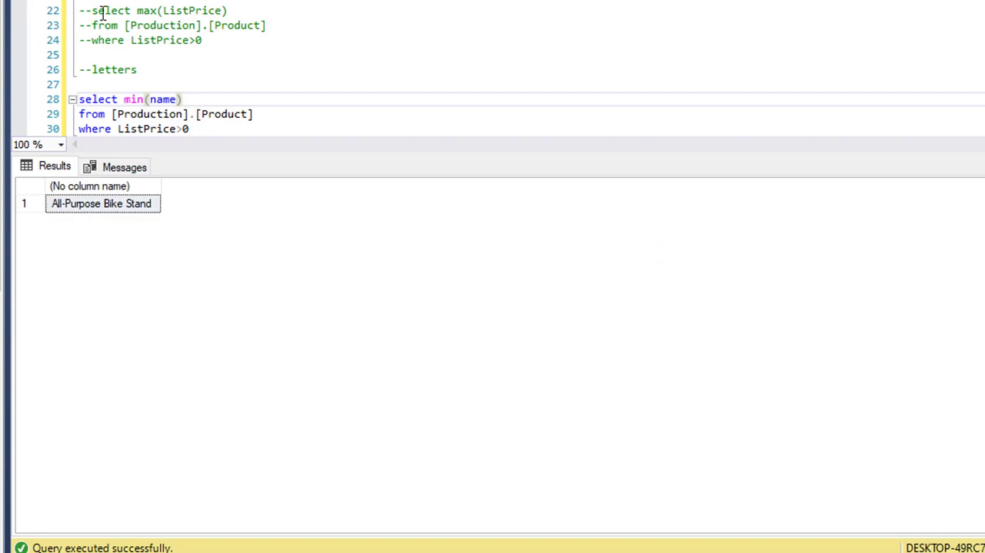
mouse_move(68, 222)
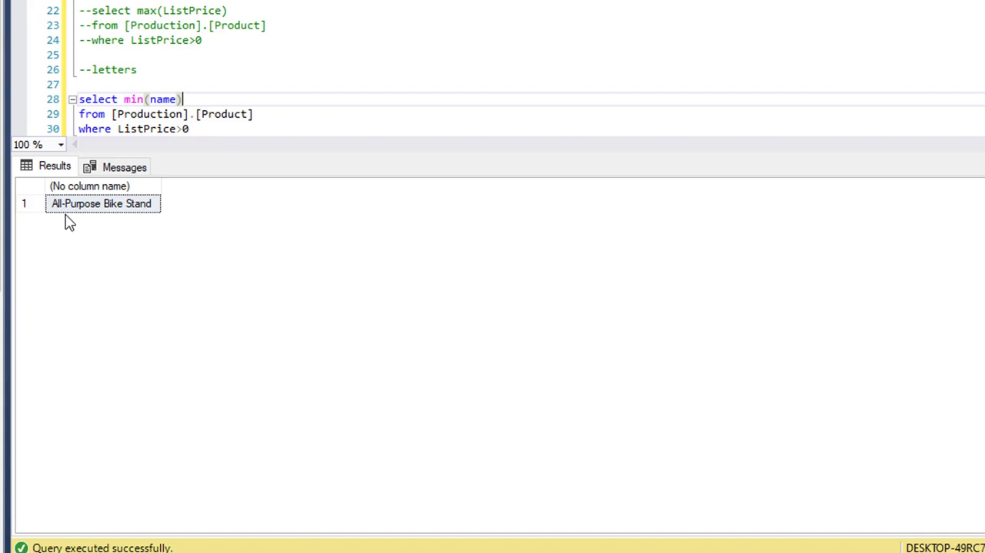
mouse_move(142, 103)
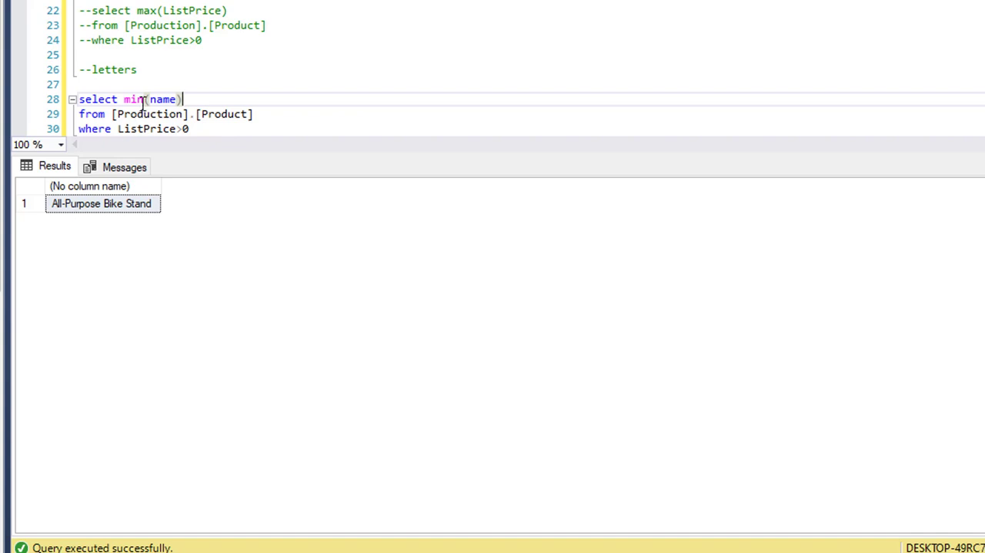
Step: Switch to max(name) to return Women's Tights, S, then drop the closing parenthesis
double_click(132, 99)
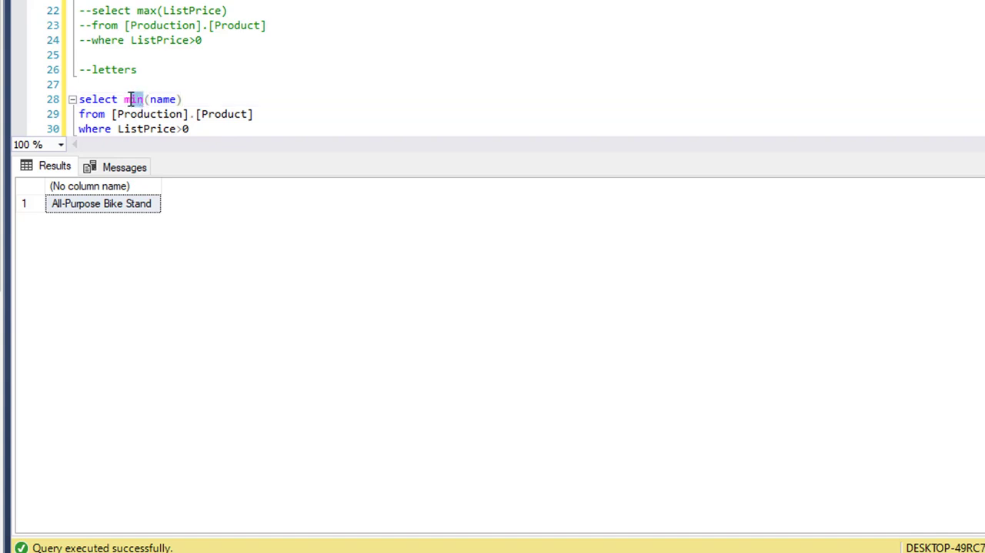
type("max")
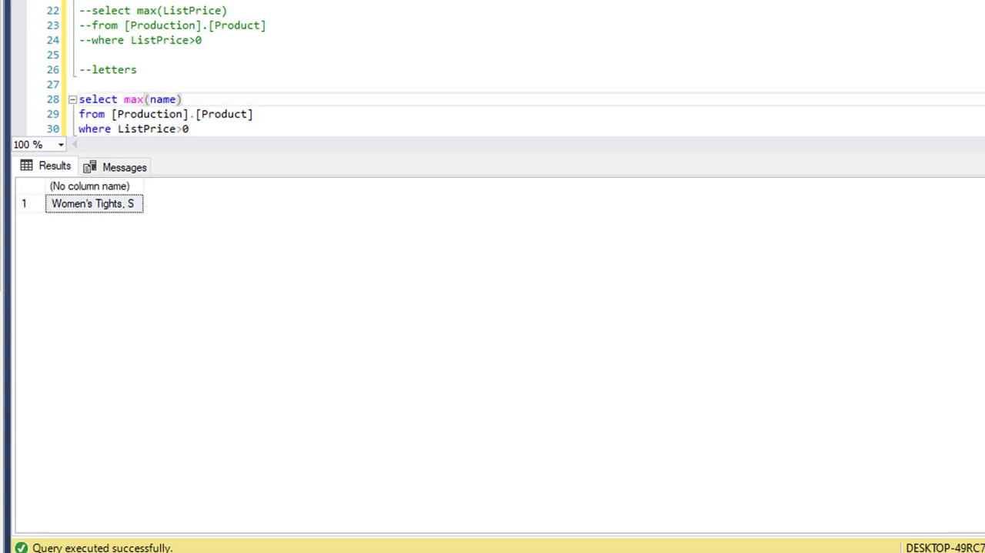
mouse_move(342, 67)
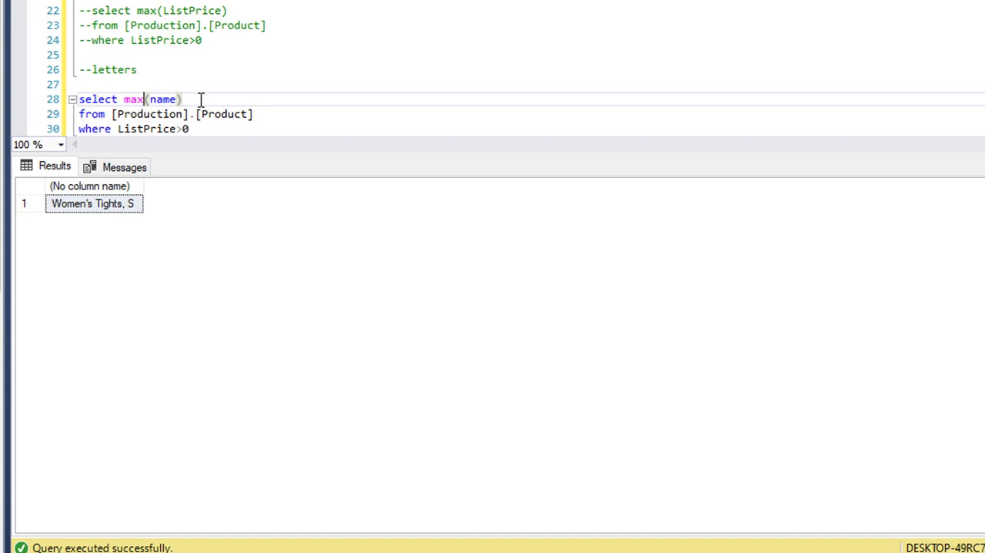
key("BackSpace")
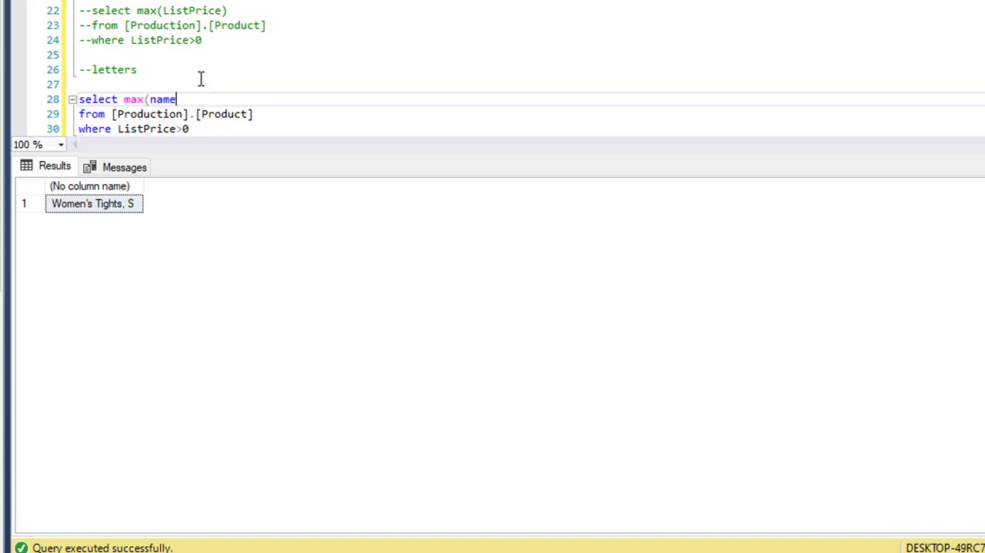
Step: Remove the aggregate and list all priced product names ordered by name
double_click(132, 99)
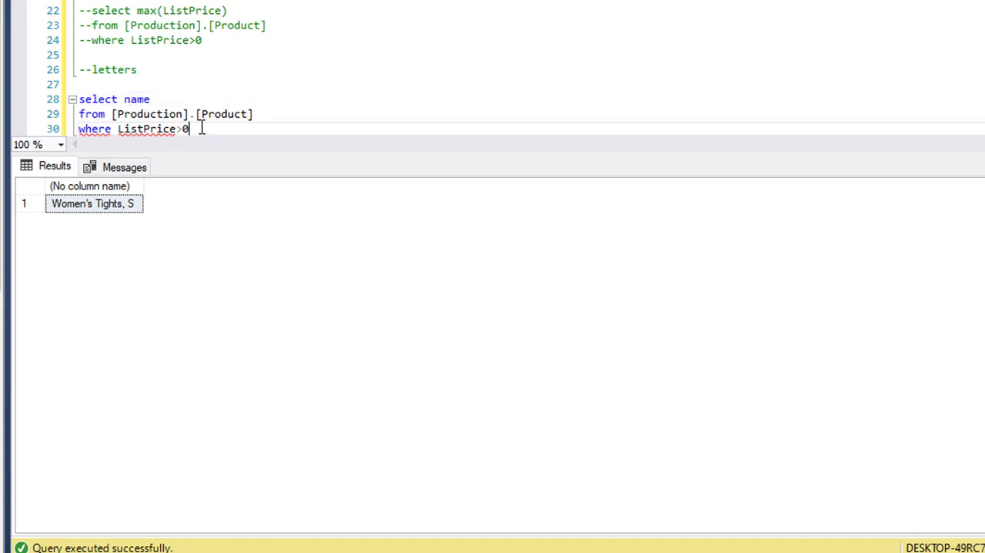
type("order by")
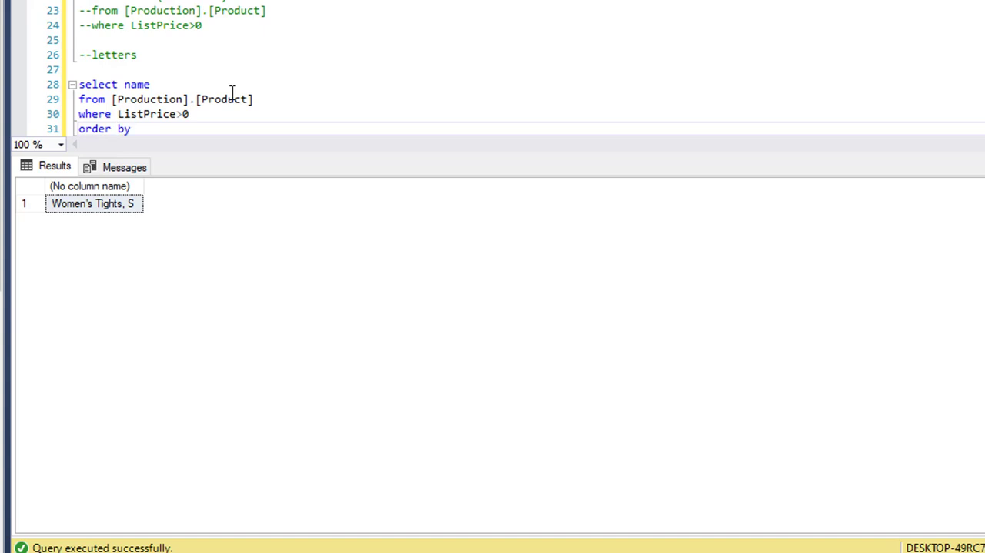
type("name")
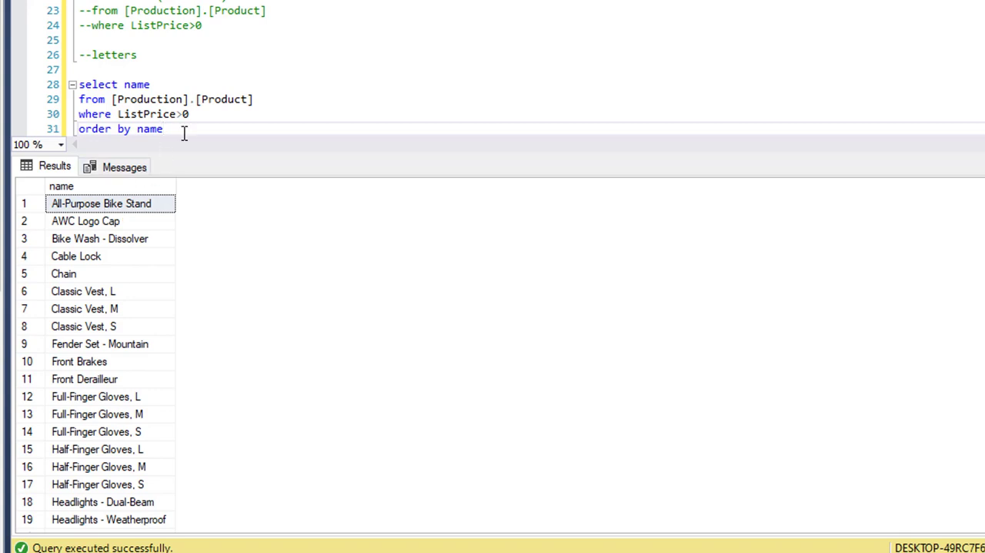
Step: Add desc to order by name so the list starts with Women's Tights, S
type("es")
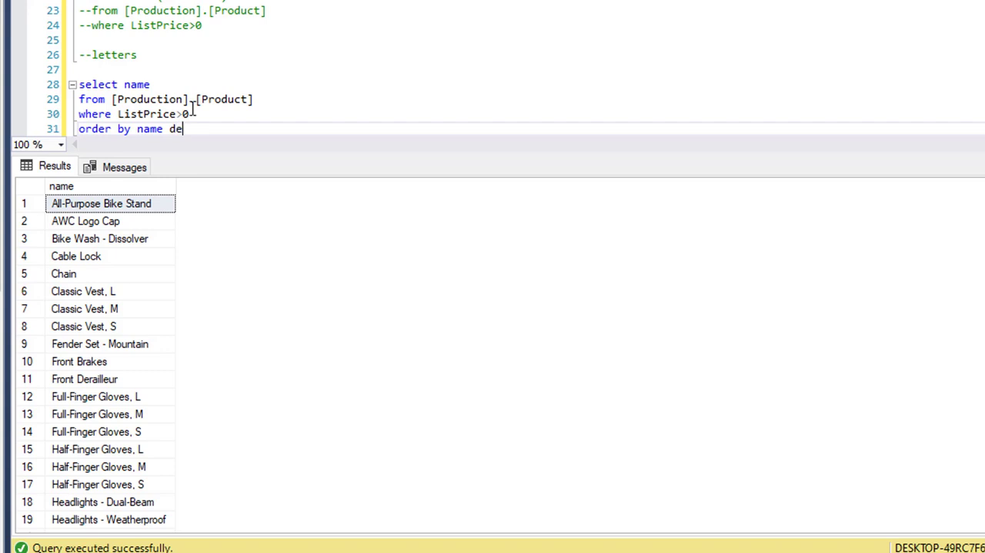
type("sc")
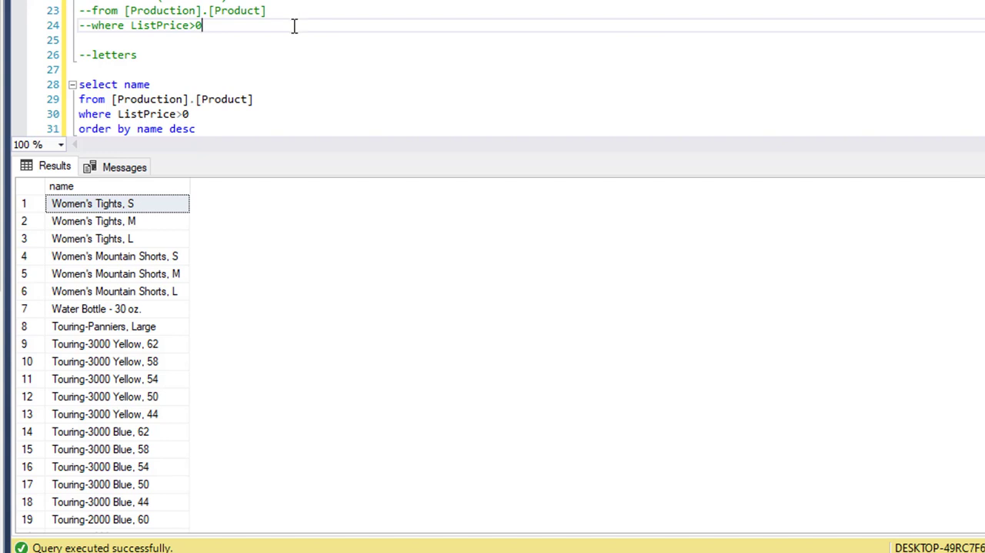
mouse_move(291, 29)
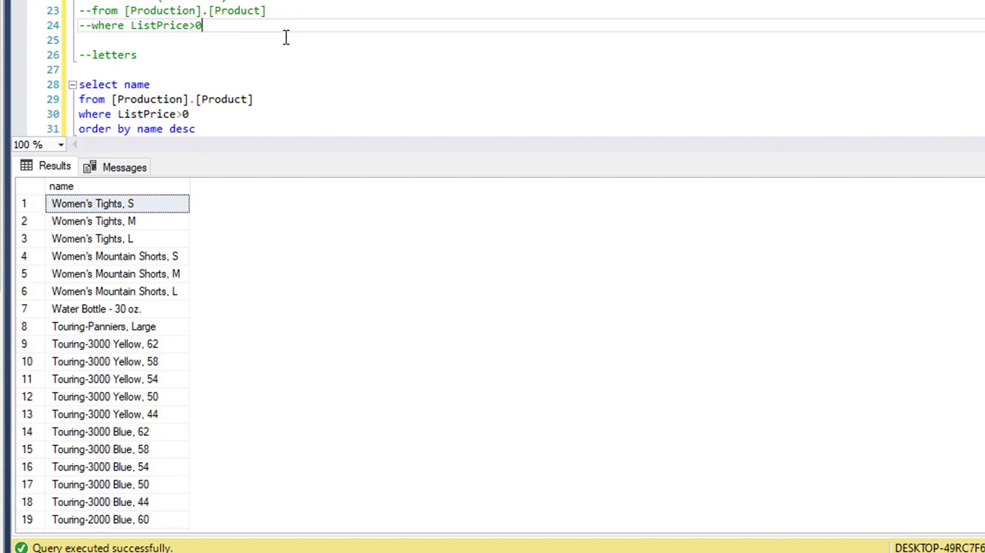
mouse_move(303, 53)
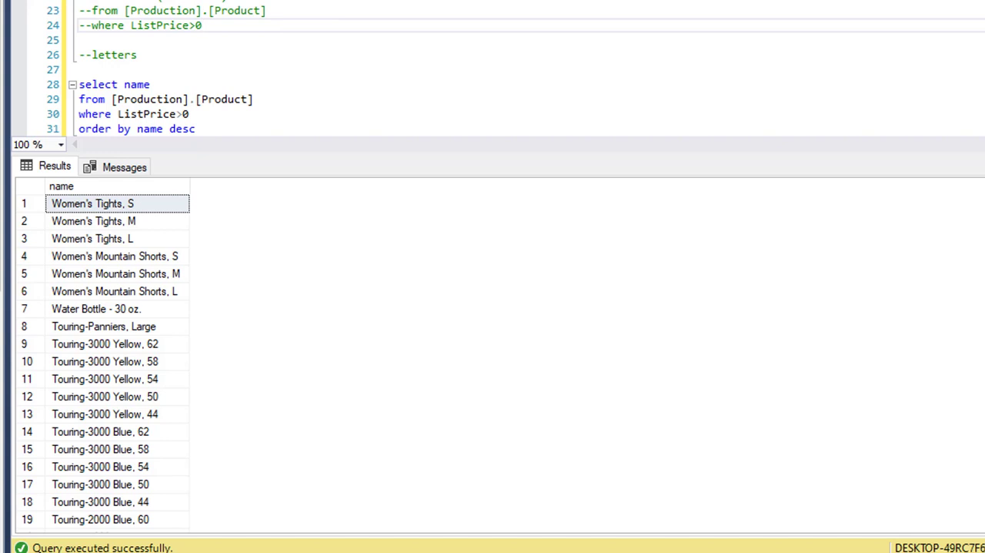
mouse_move(295, 49)
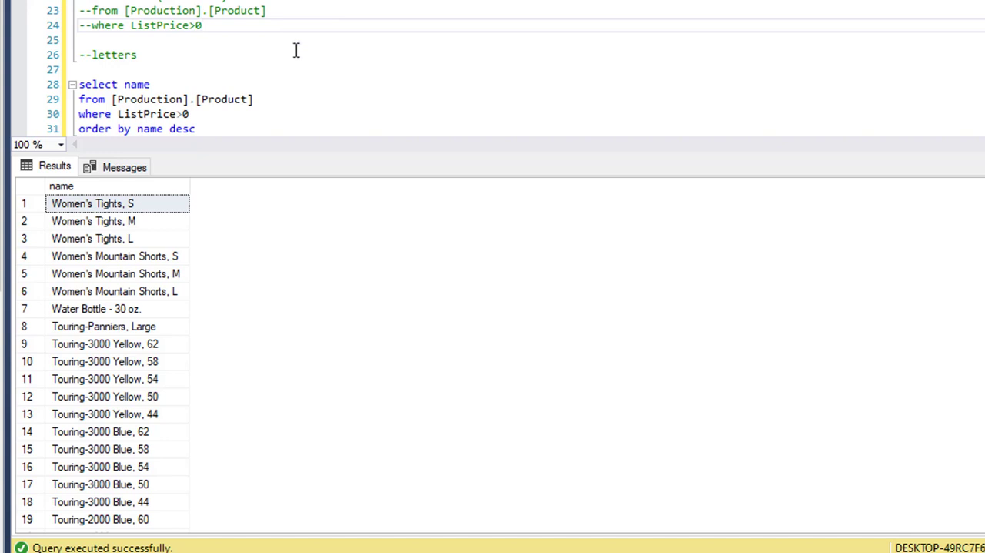